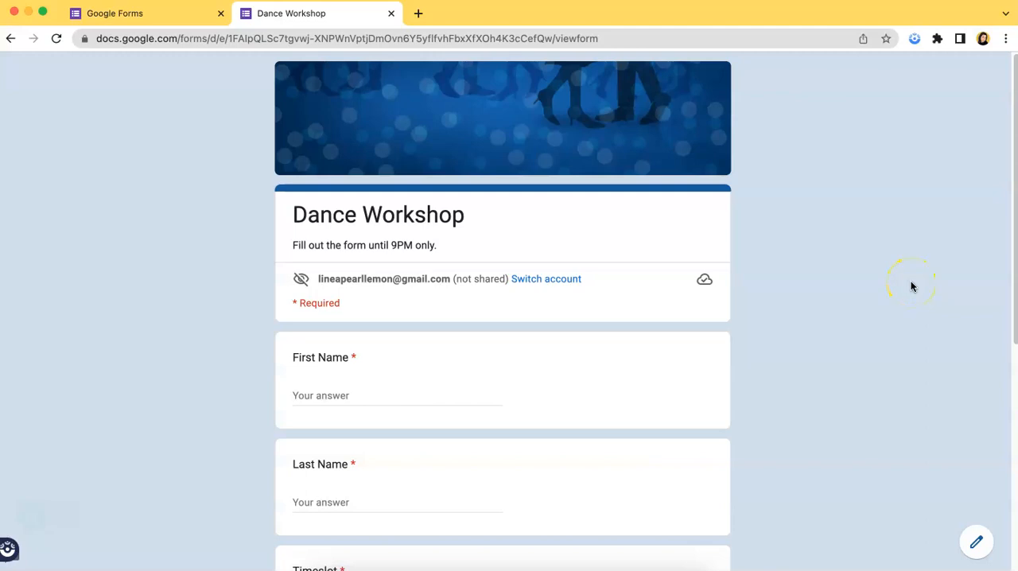
mouse_move(913, 286)
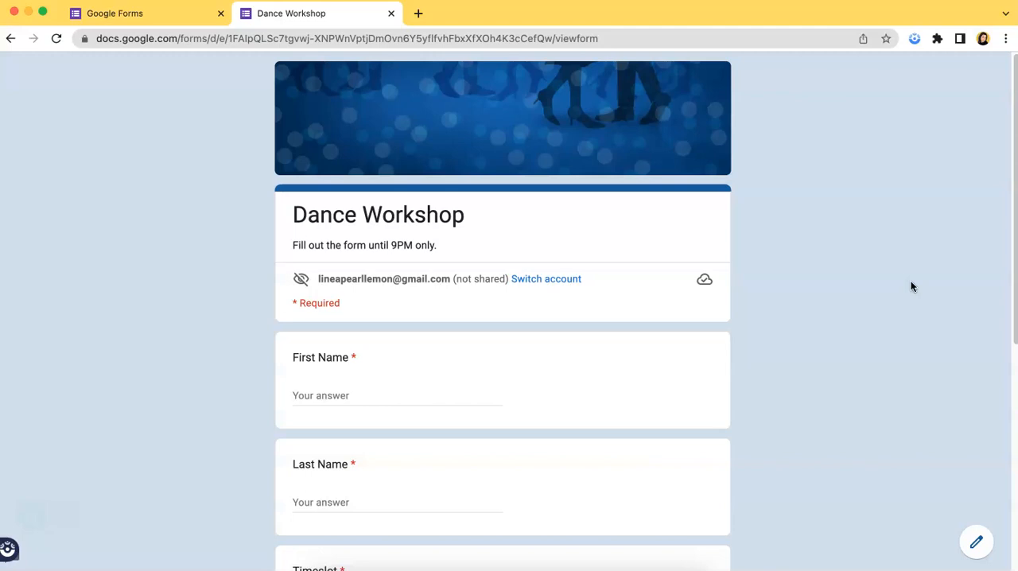
mouse_move(952, 306)
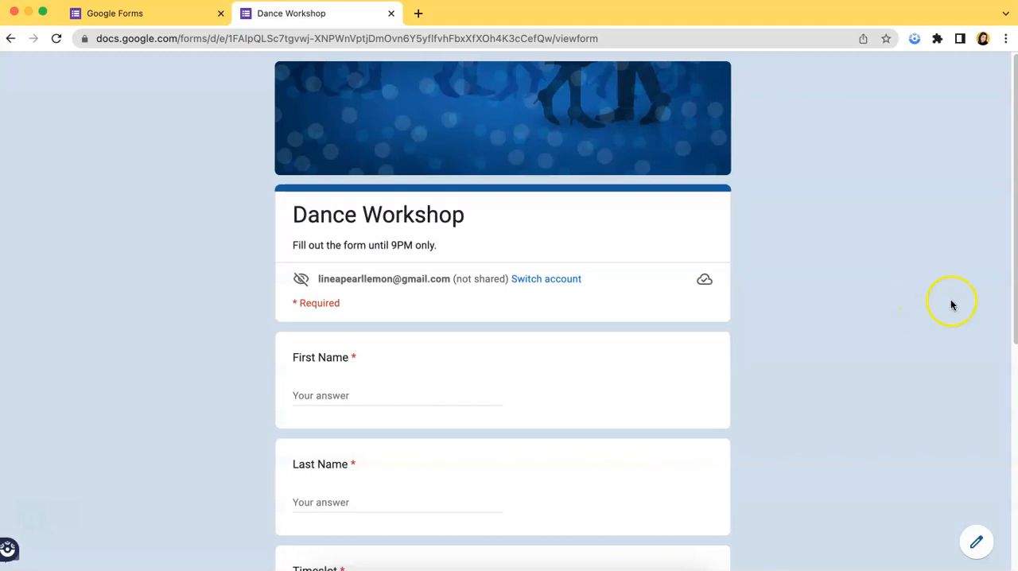
mouse_move(977, 531)
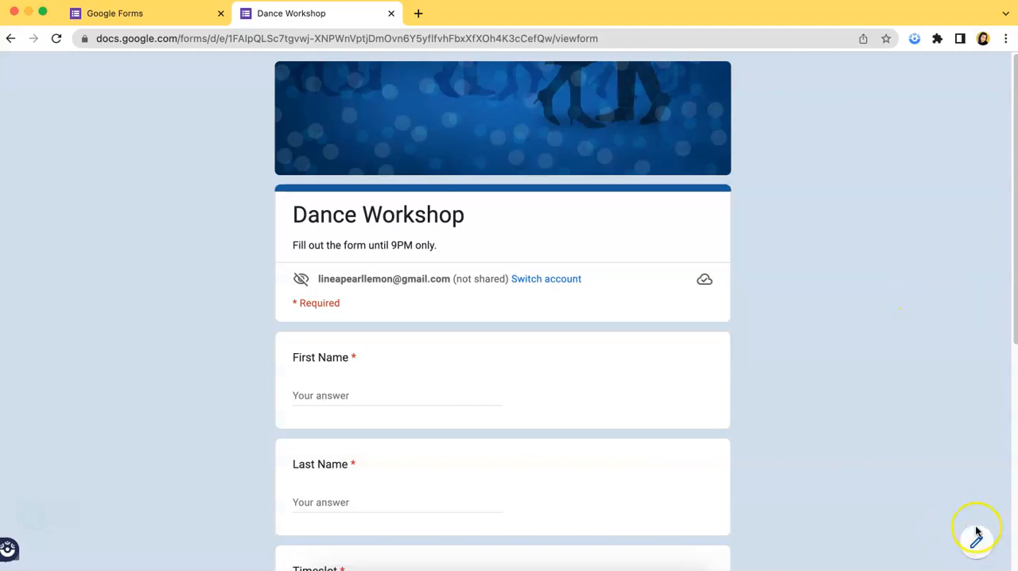
mouse_move(979, 551)
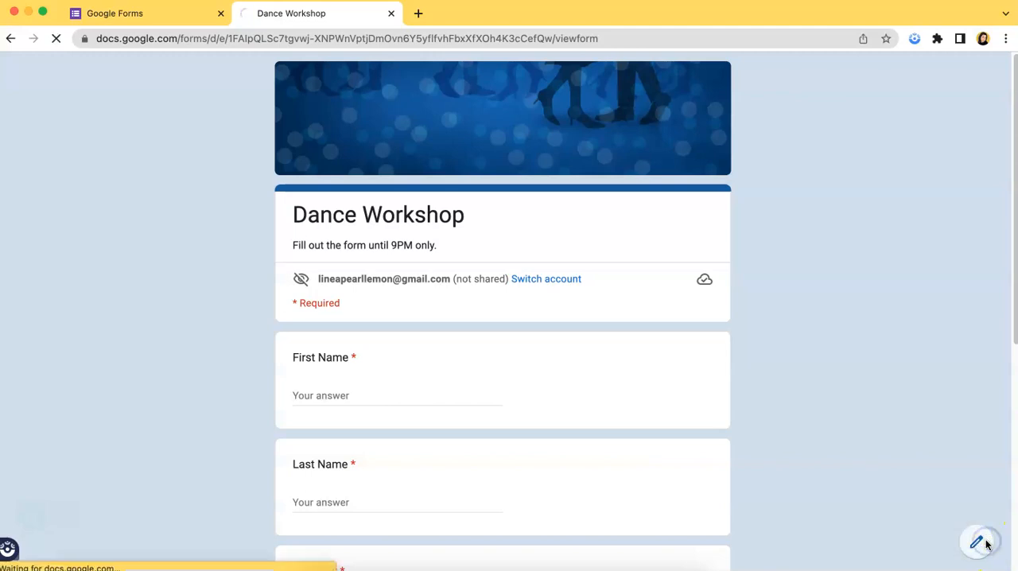
- Bring up the Dance Workshop form in the editor with its First and Last Name questions
left_click(980, 542)
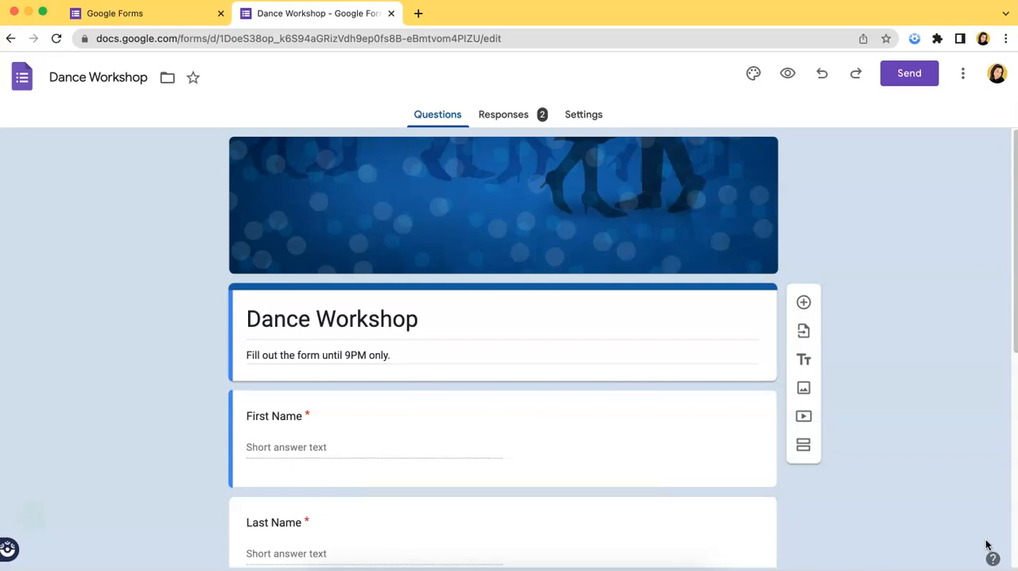
mouse_move(732, 91)
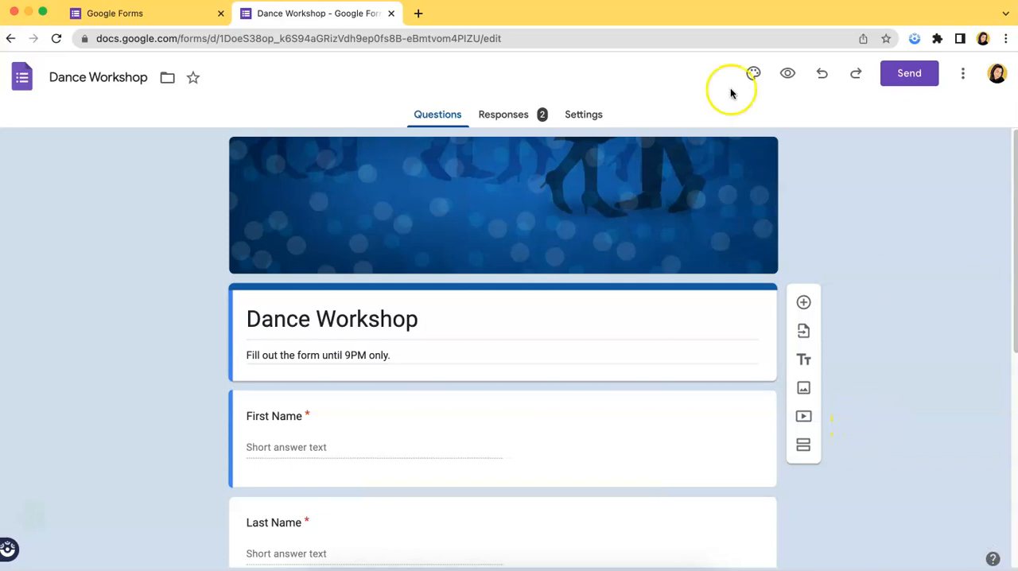
mouse_move(524, 114)
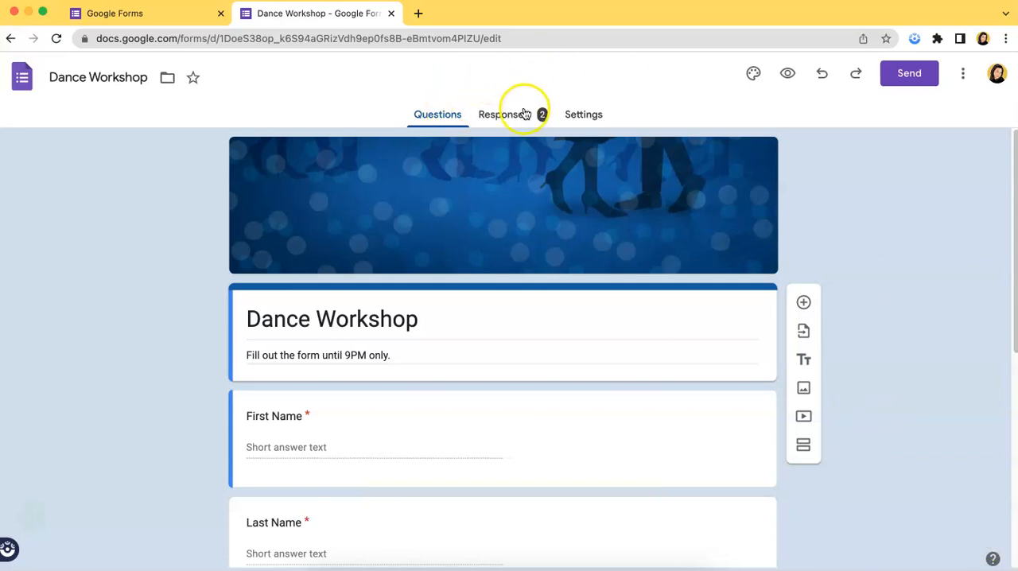
- Review the 2 responses in Summary view: names, timeslot pie chart and genre bars
left_click(503, 115)
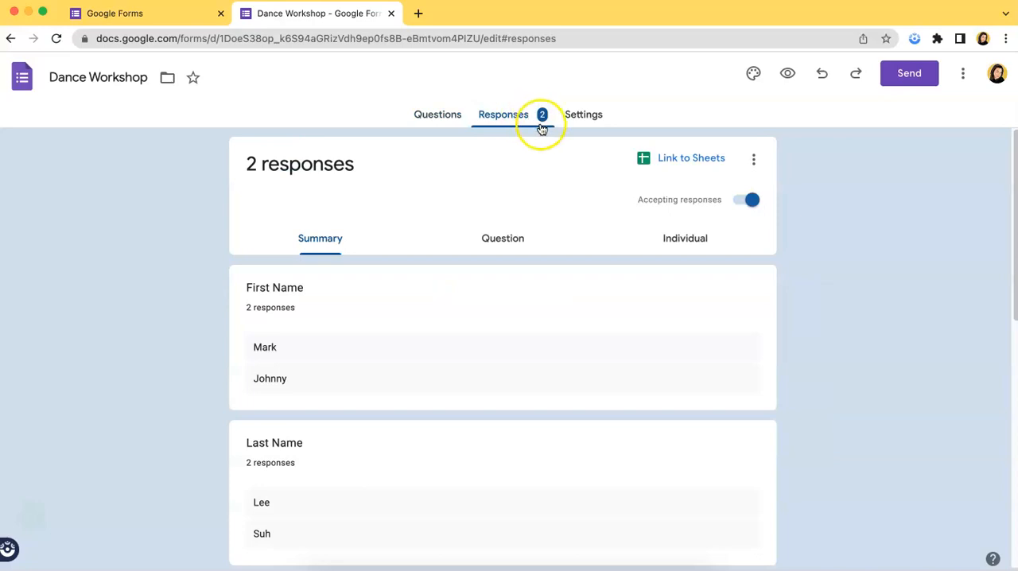
mouse_move(605, 324)
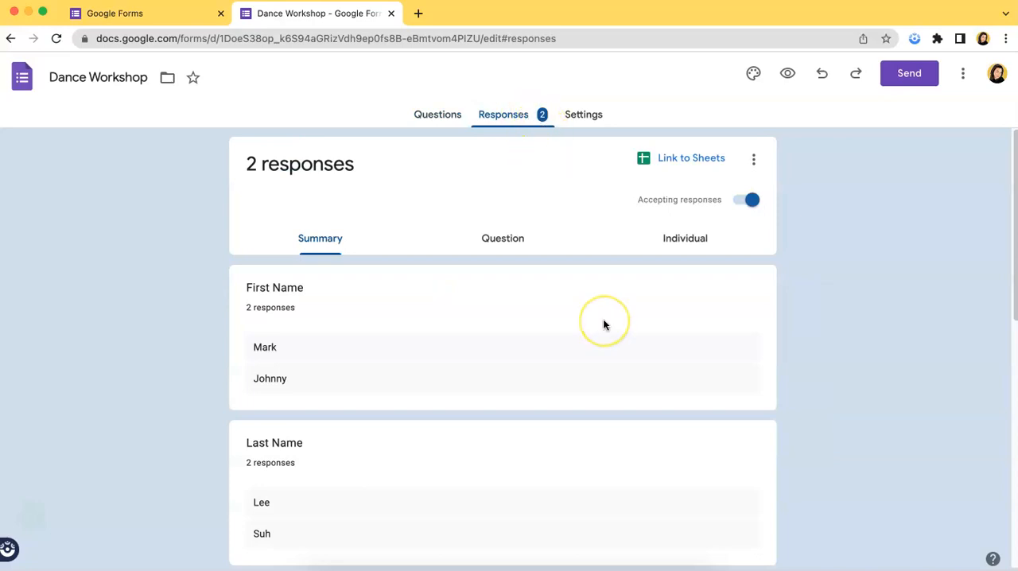
mouse_move(605, 324)
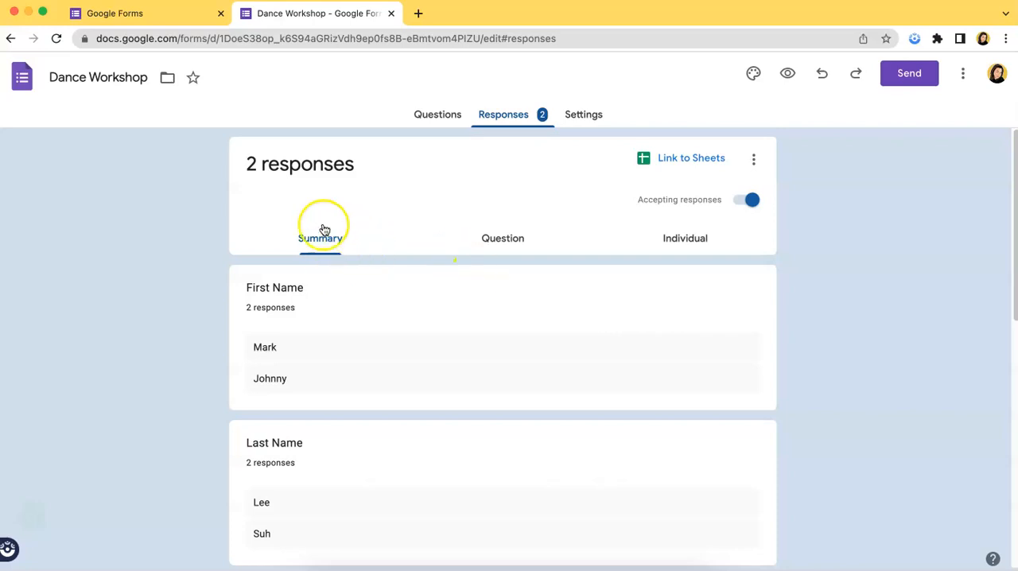
mouse_move(375, 255)
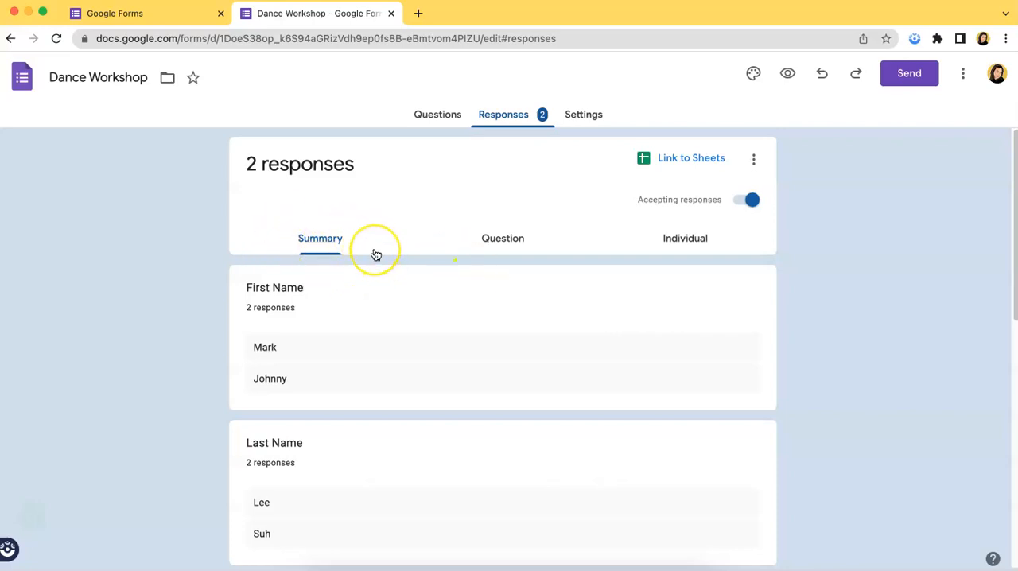
scroll("down", 3)
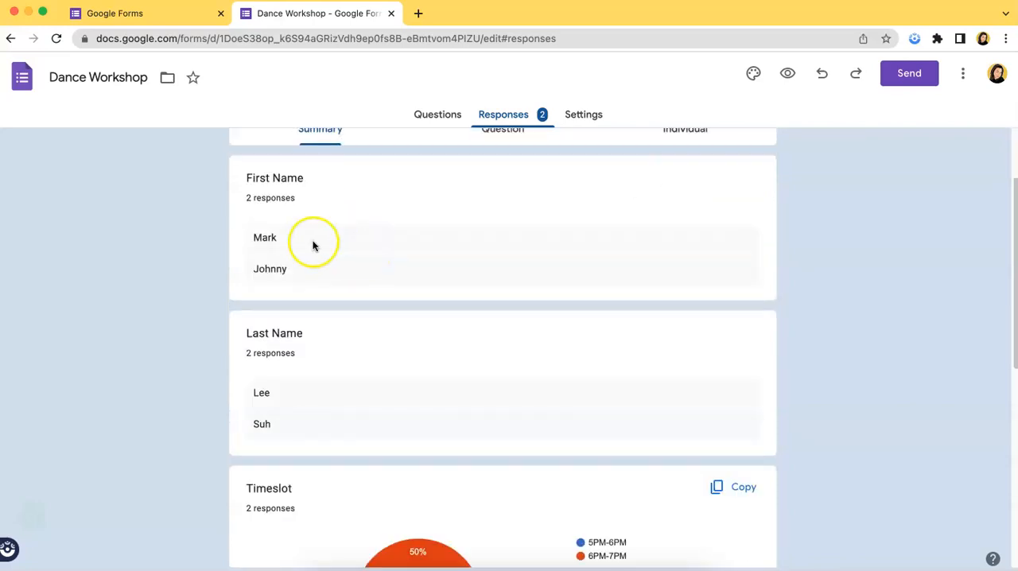
mouse_move(363, 191)
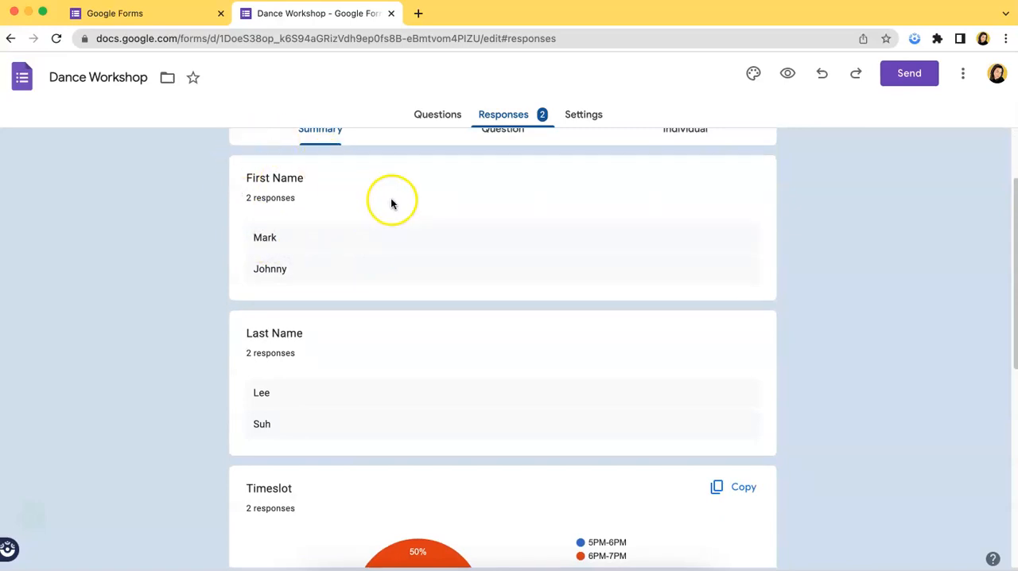
scroll("down", 3)
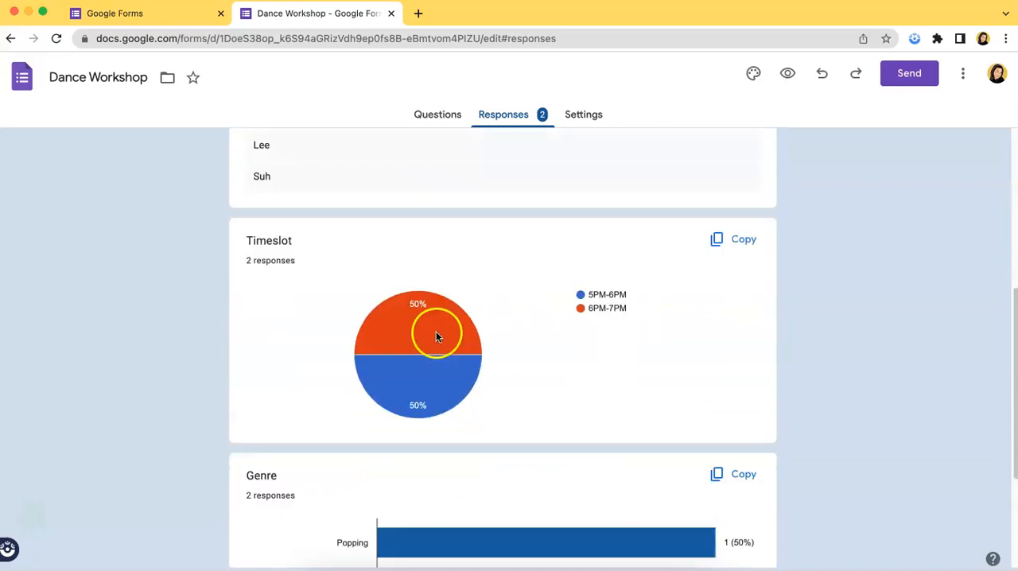
scroll("down", 3)
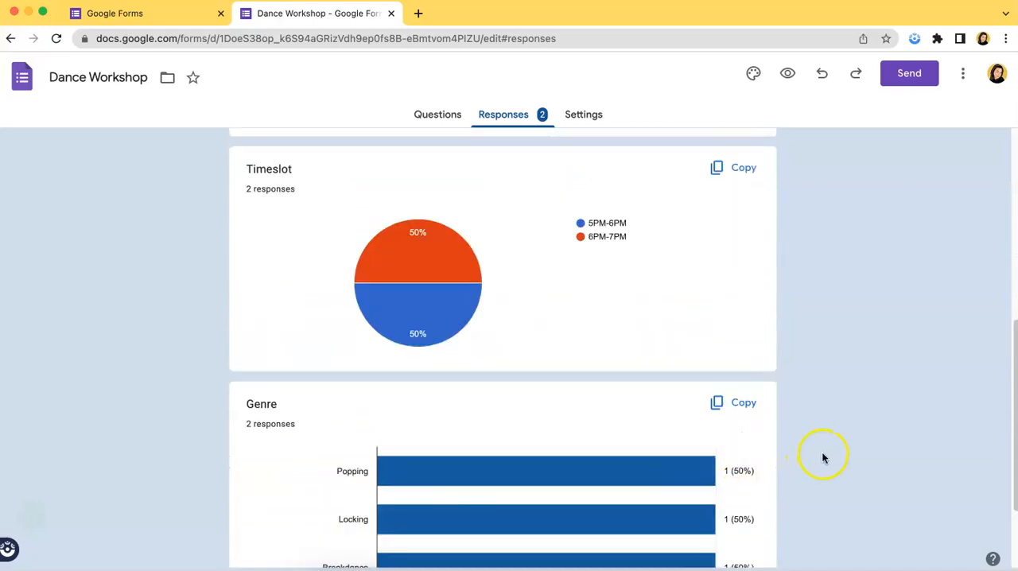
scroll("up", 3)
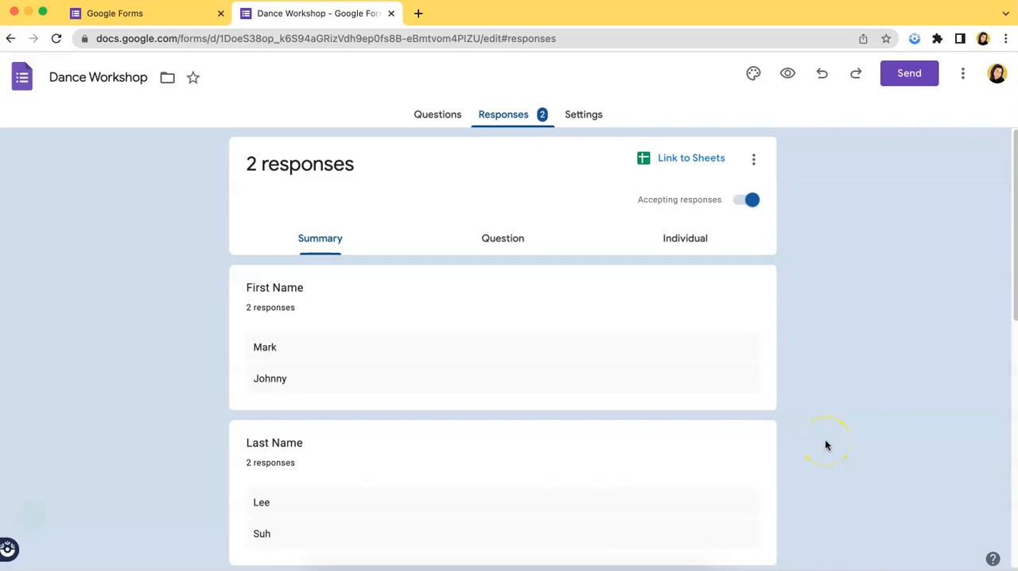
mouse_move(684, 238)
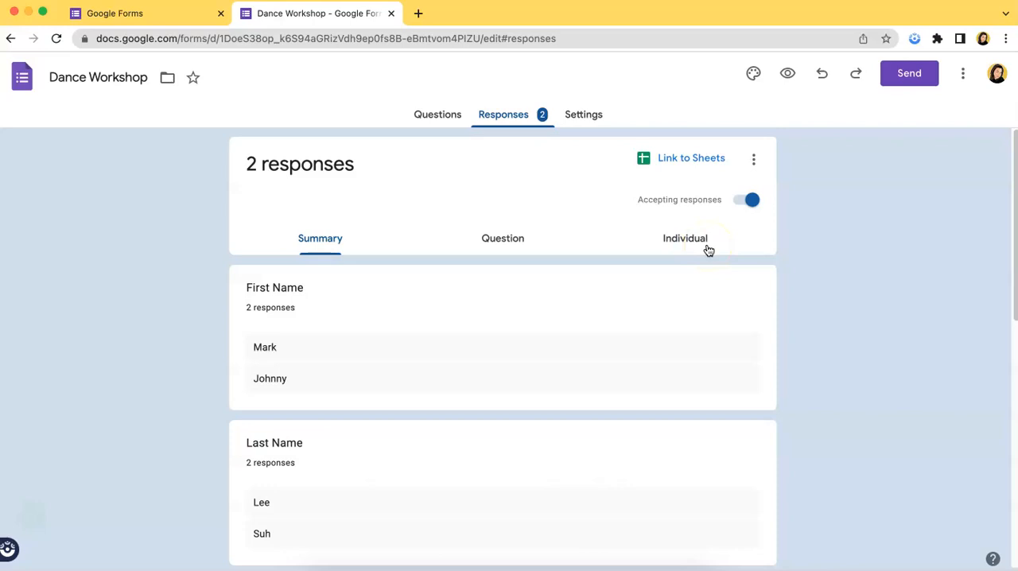
left_click(684, 238)
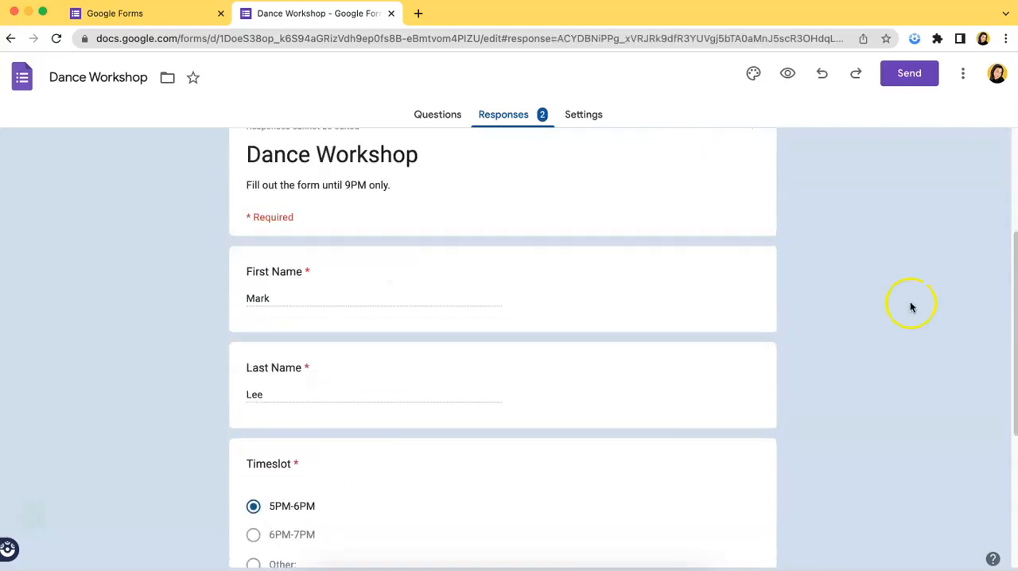
scroll("down", 3)
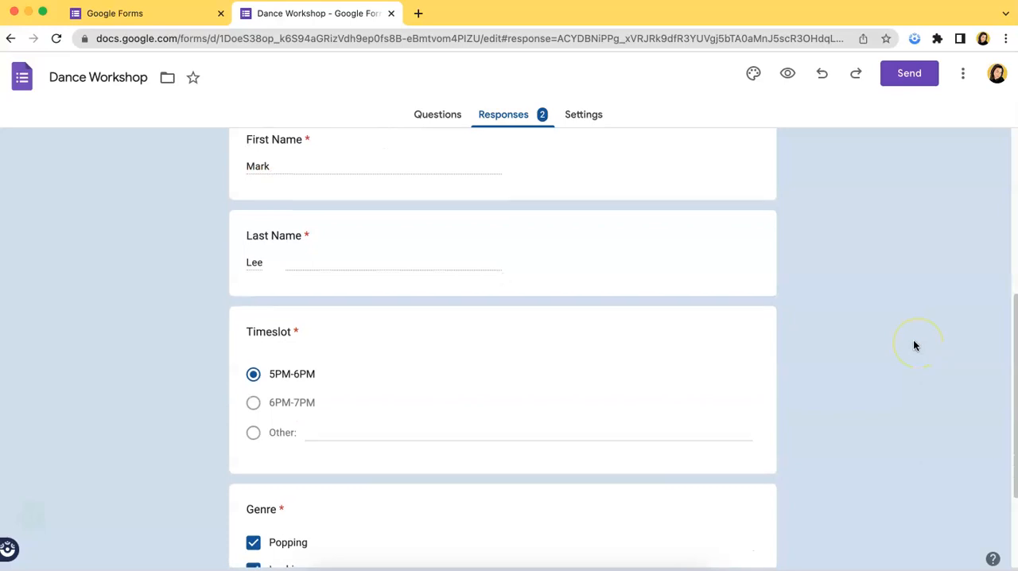
scroll("up", 3)
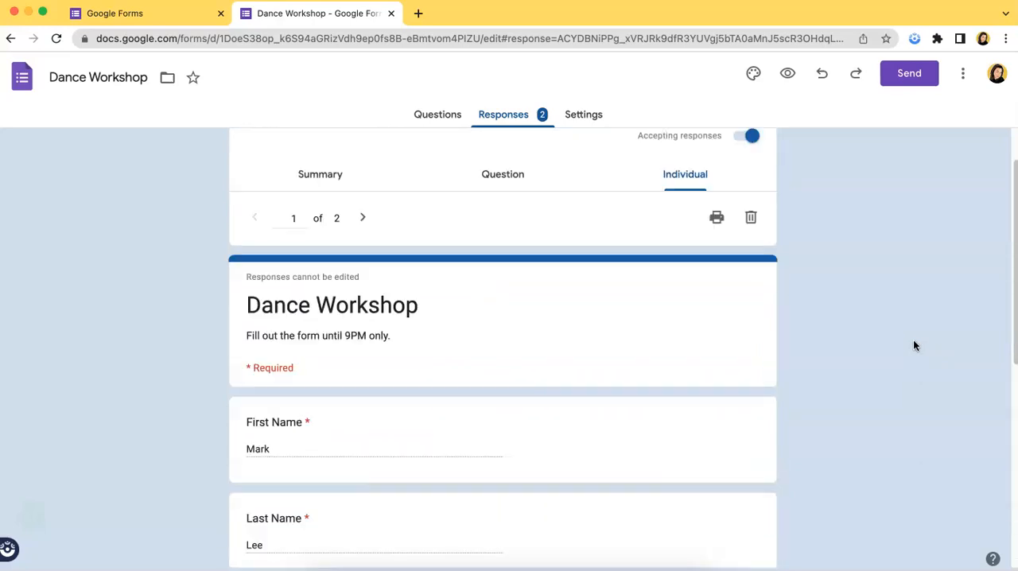
- Move to response 2 of 2: Johnny Suh, 6PM-7PM timeslot, Breakdance genre
left_click(363, 216)
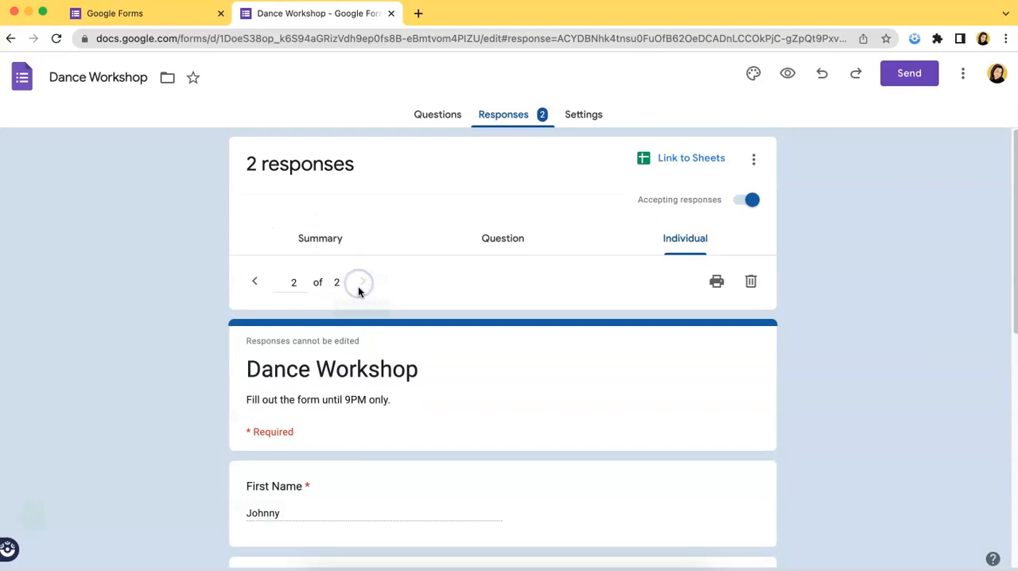
scroll("down", 3)
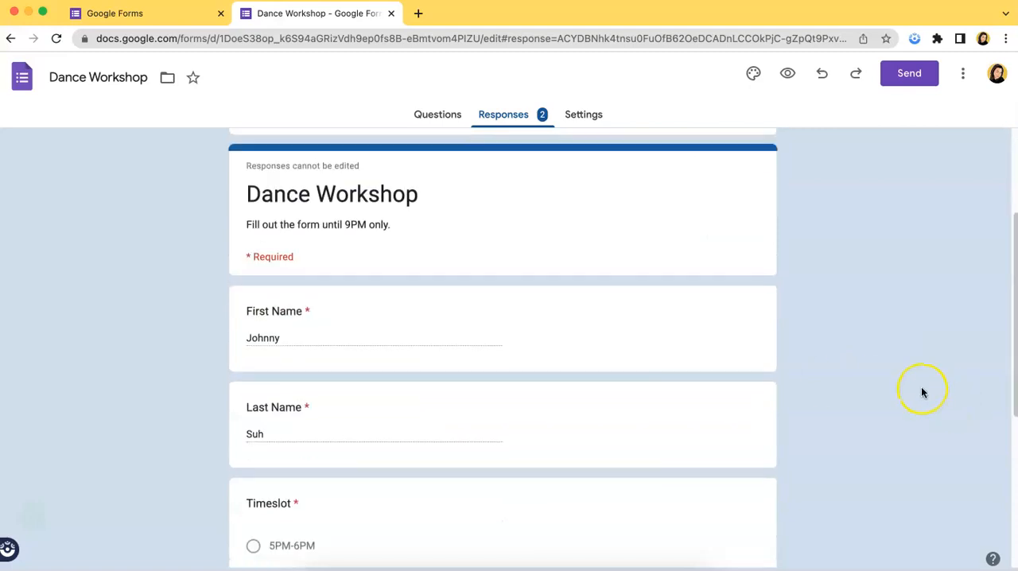
scroll("down", 3)
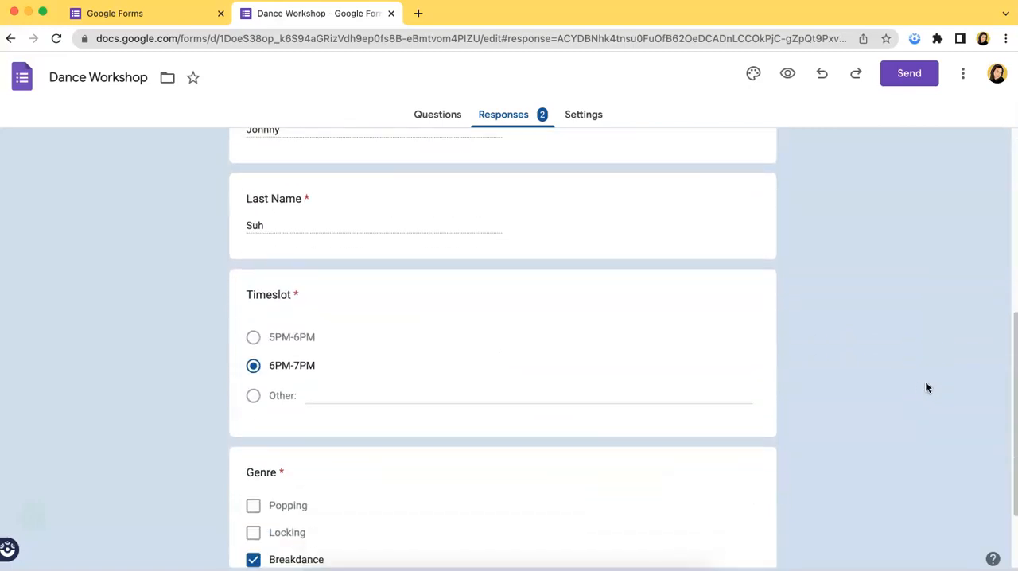
scroll("up", 3)
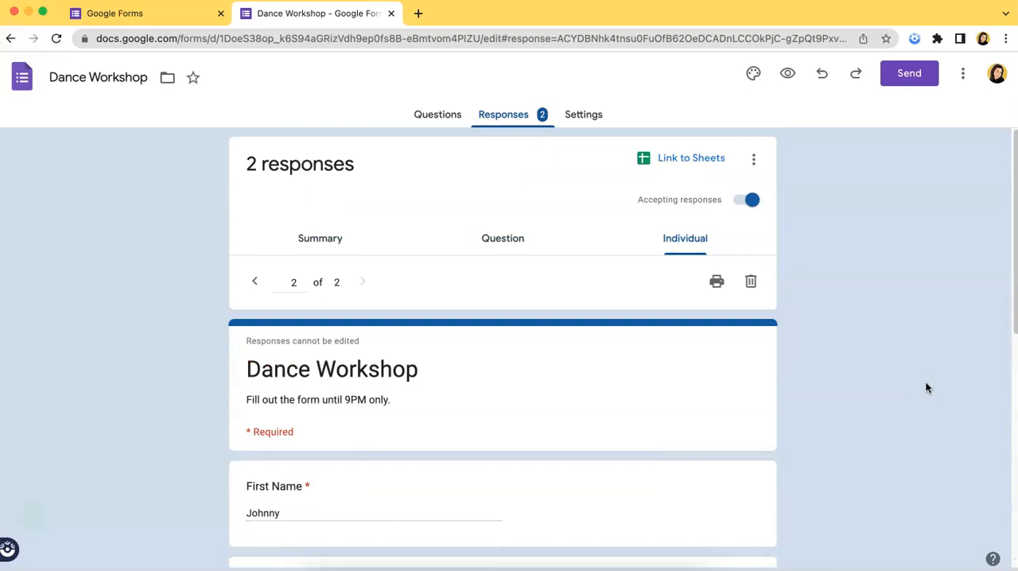